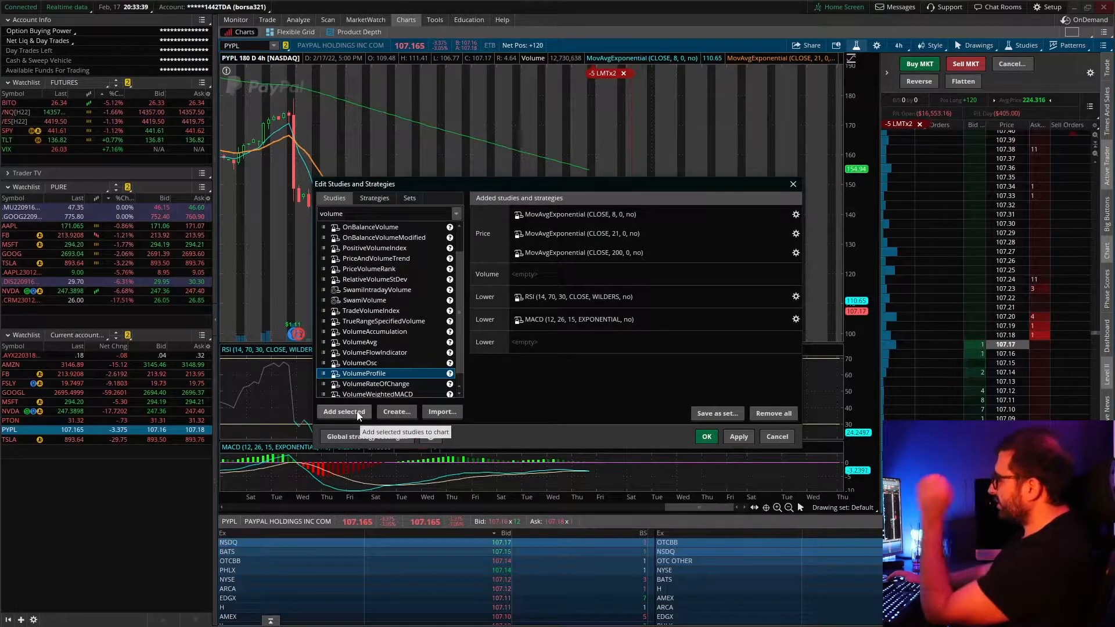
Add the VolumeProfile study to the PYPL chart from Edit Studies and Strategies.
{"action": "left_click", "coordinate": [705, 436]}
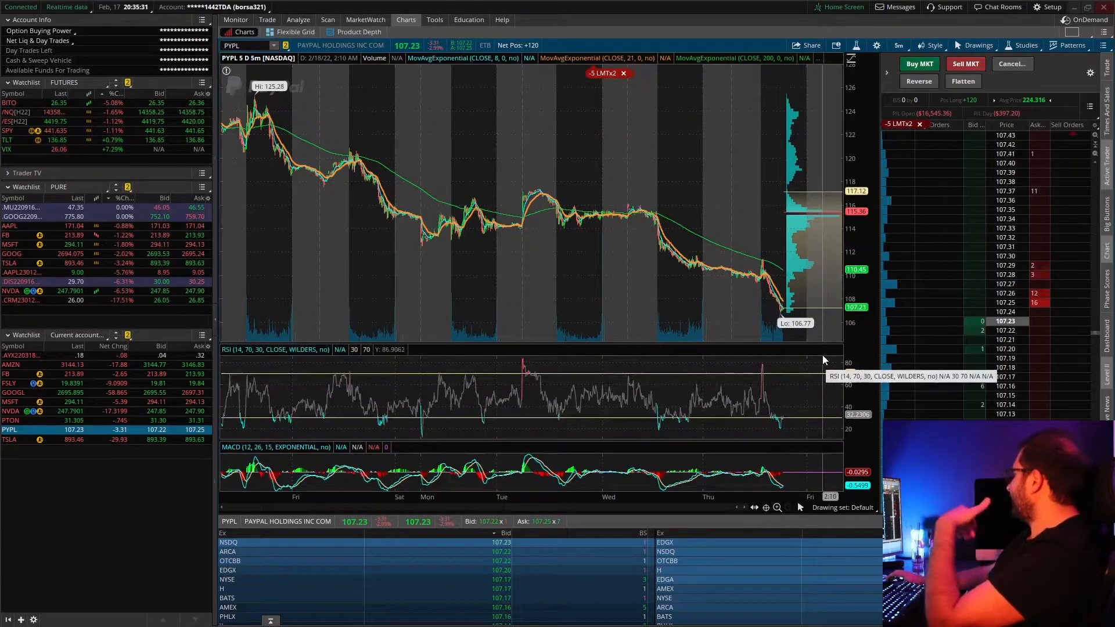
Adjust the PYPL chart view while it shows the 5 D 5m Volume Profile.
{"action": "left_click", "coordinate": [10, 264]}
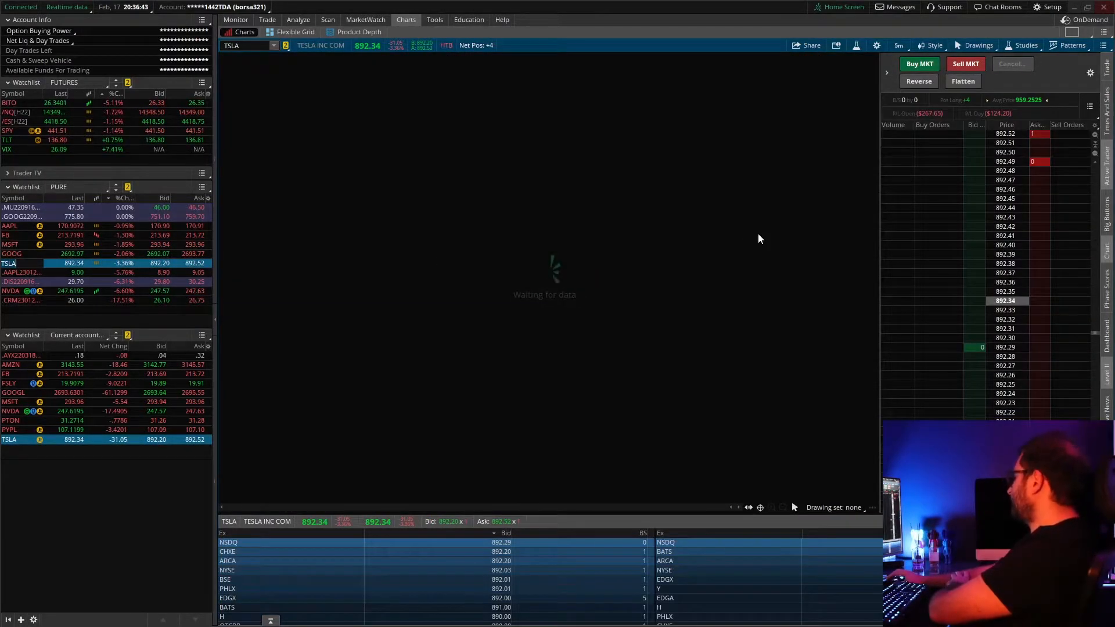